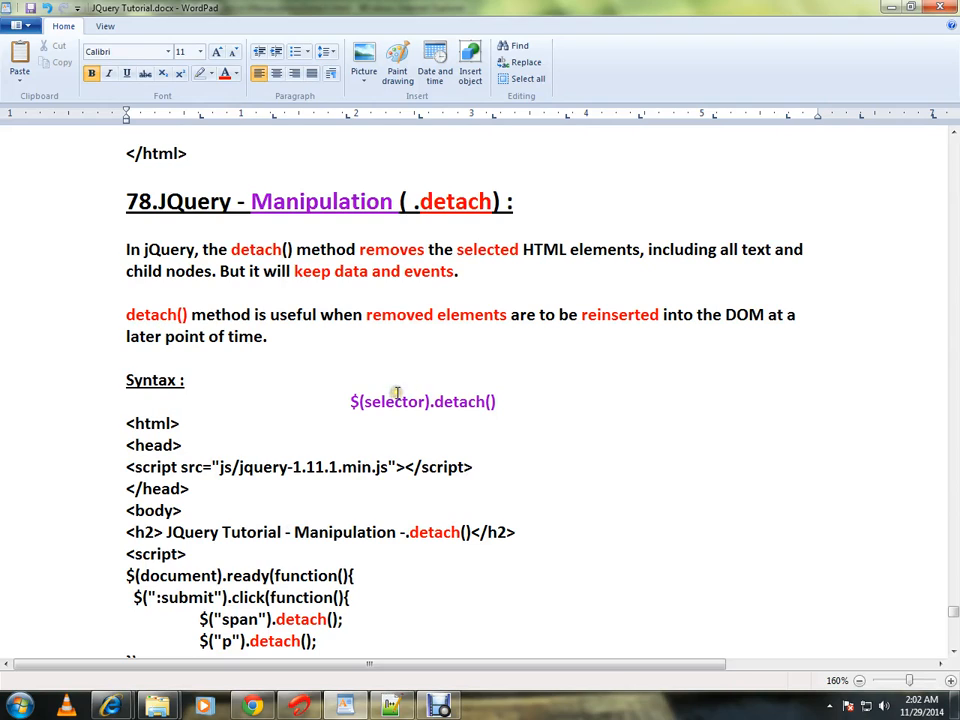
# Highlight the detach word in the heading and review the demo page content further down
pyautogui.doubleClick(454, 200)
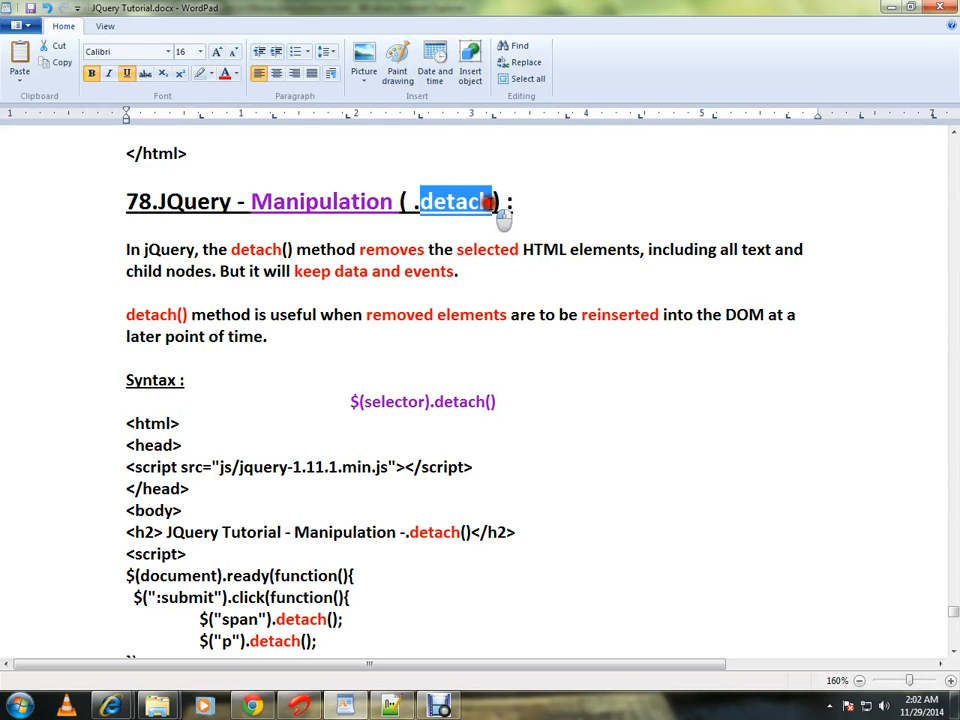
pyautogui.moveTo(476, 284)
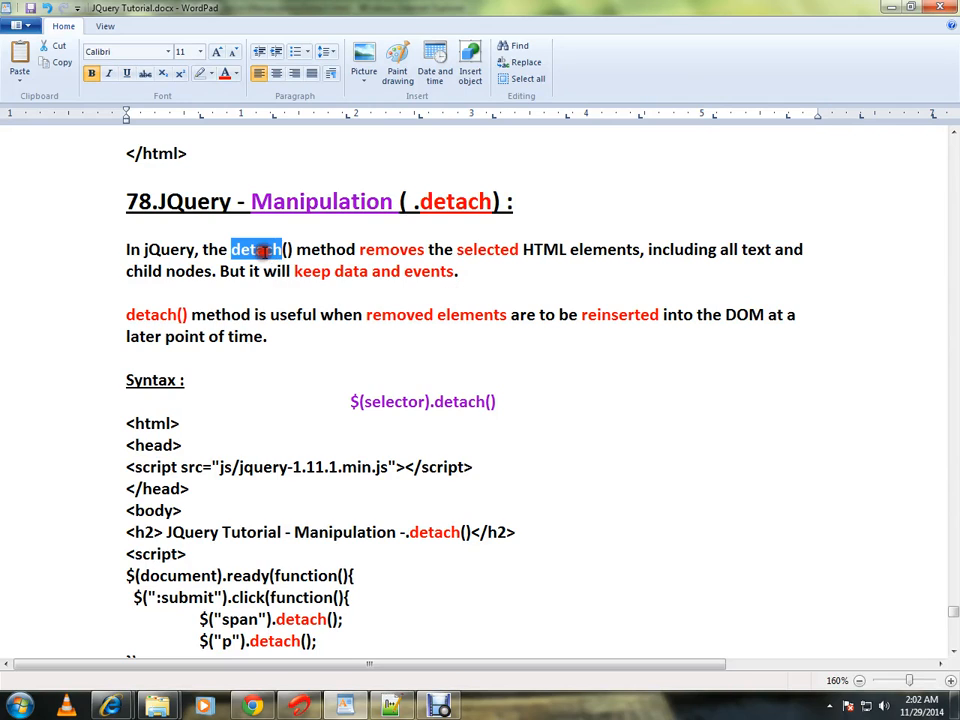
pyautogui.moveTo(476, 296)
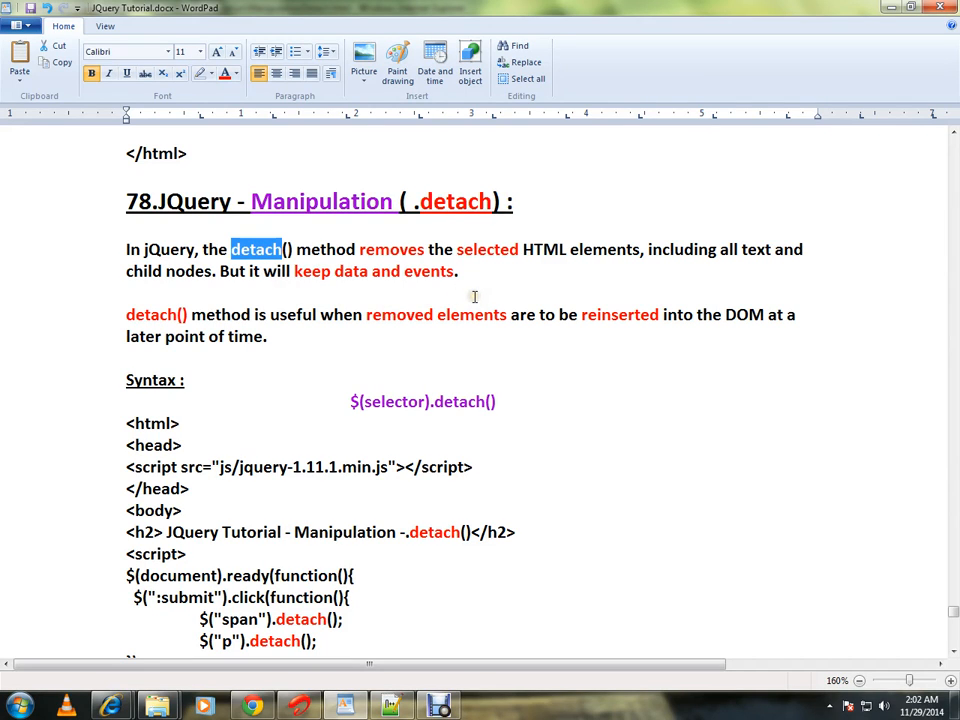
pyautogui.moveTo(670, 274)
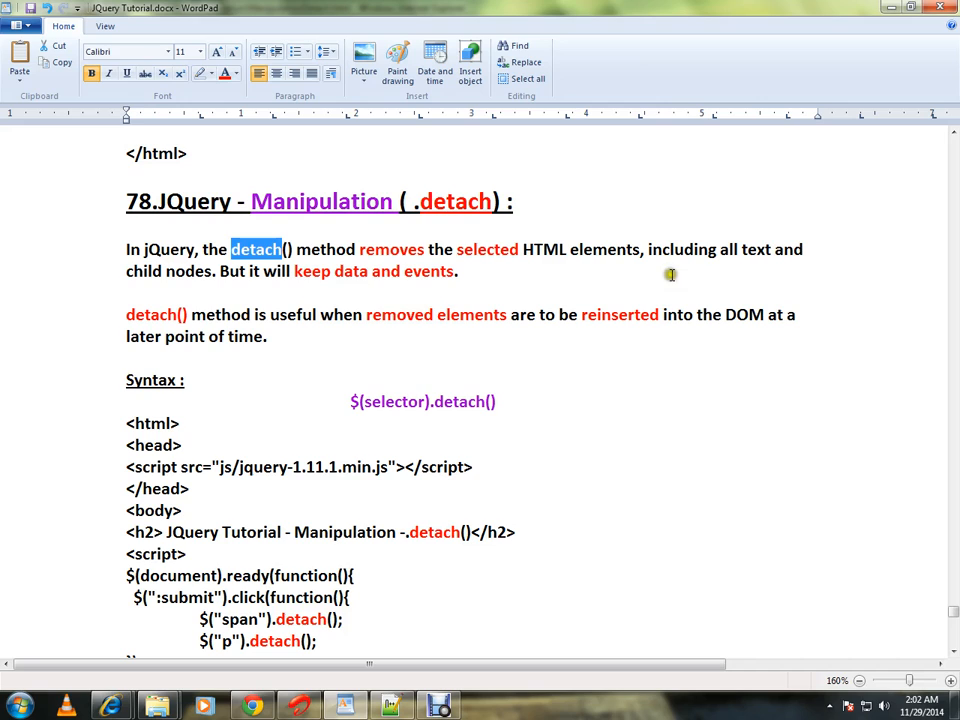
pyautogui.moveTo(224, 296)
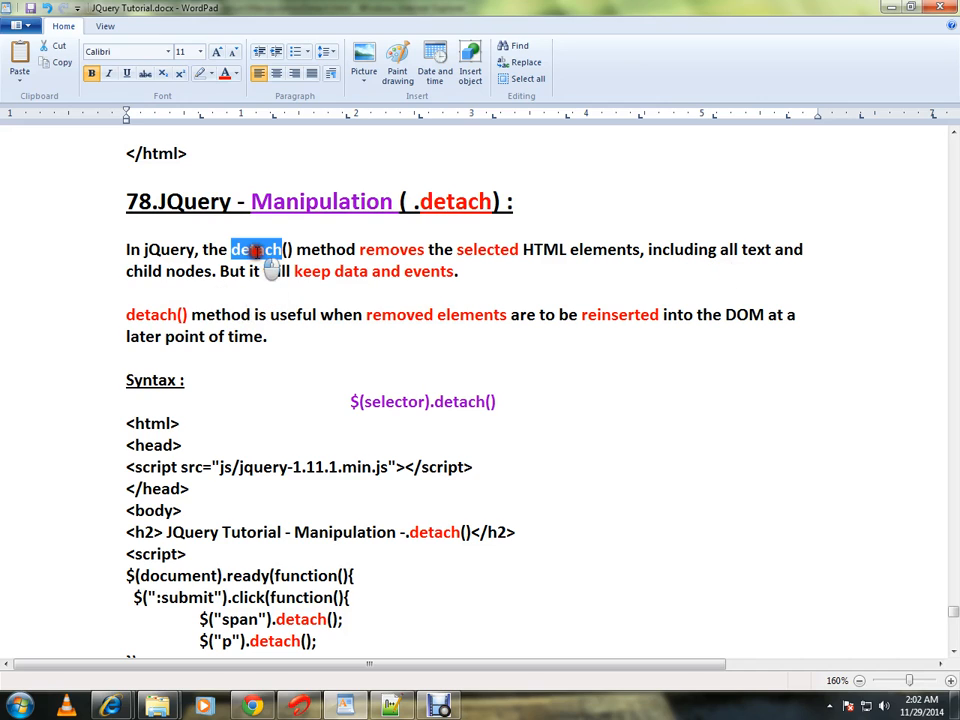
pyautogui.moveTo(320, 298)
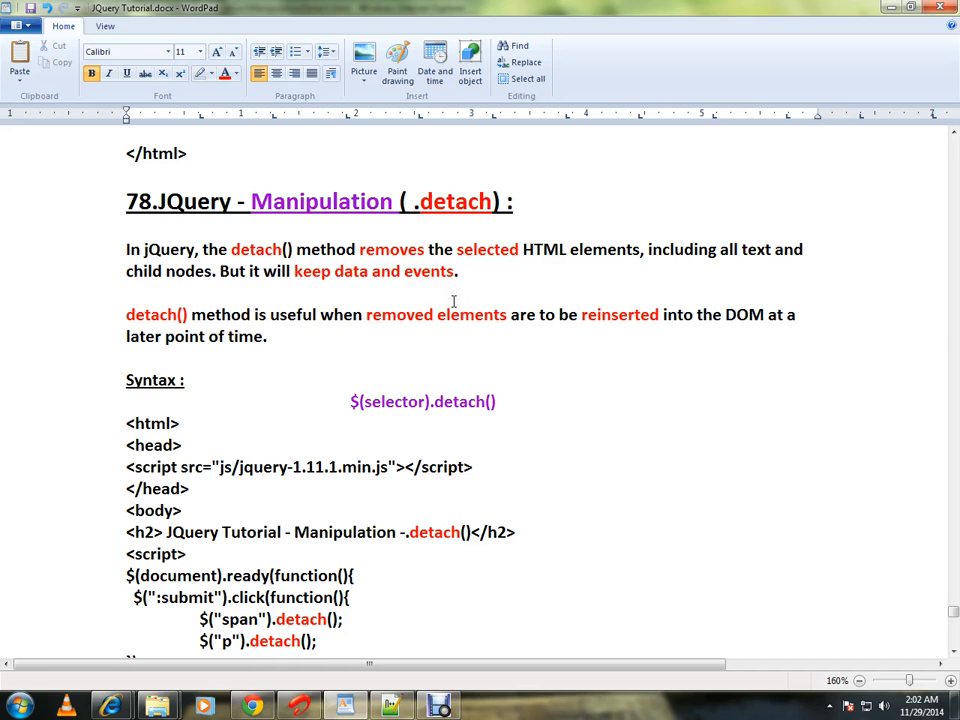
pyautogui.moveTo(368, 304)
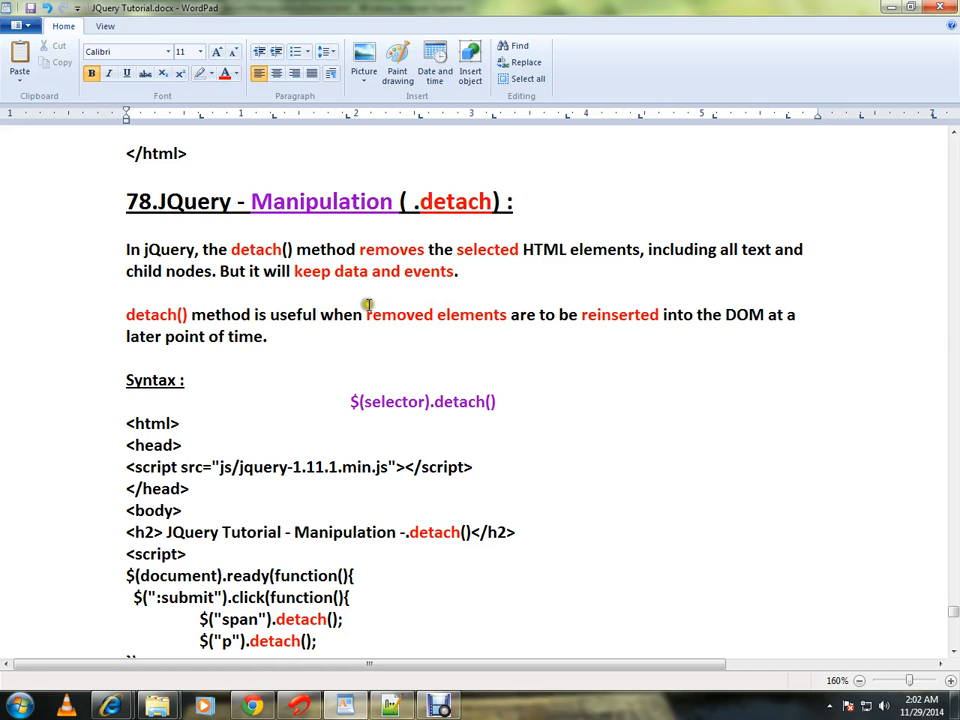
pyautogui.doubleClick(452, 200)
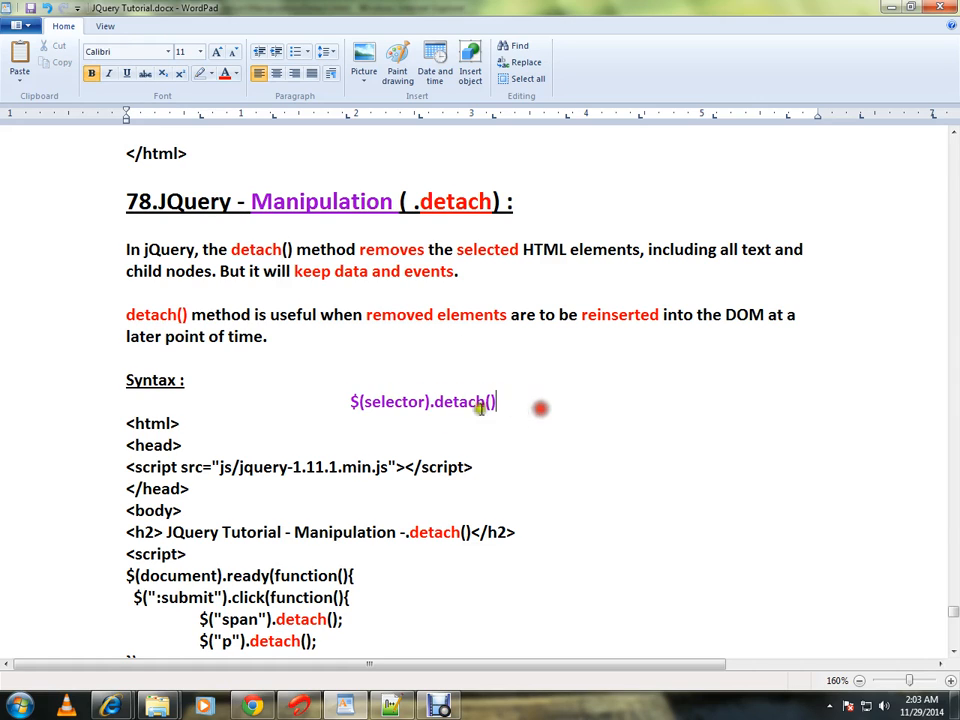
pyautogui.scroll(-3)
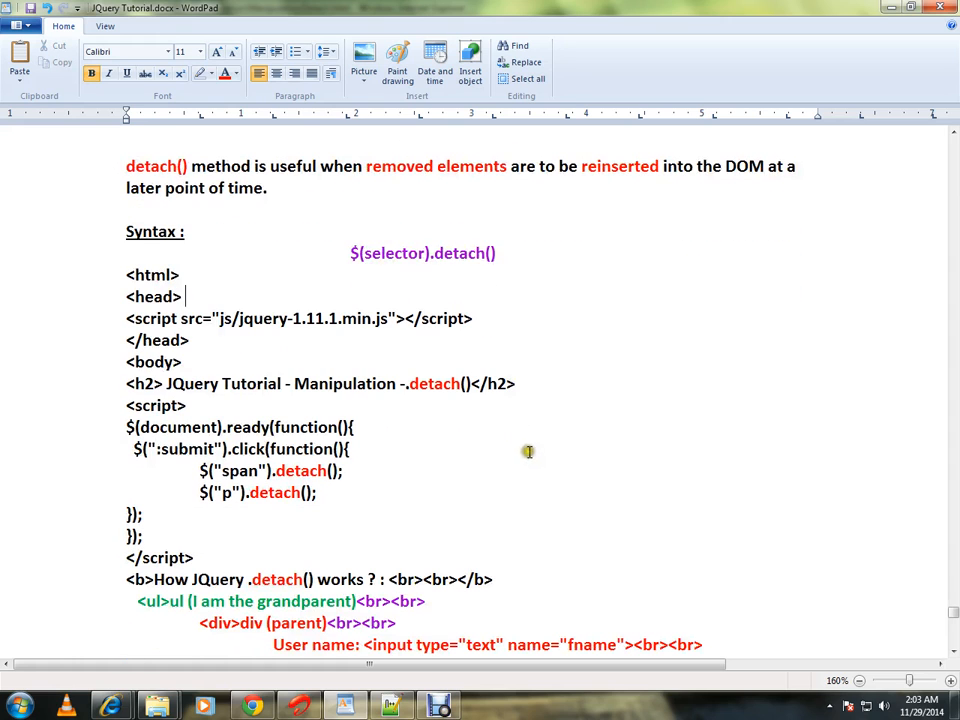
pyautogui.scroll(-3)
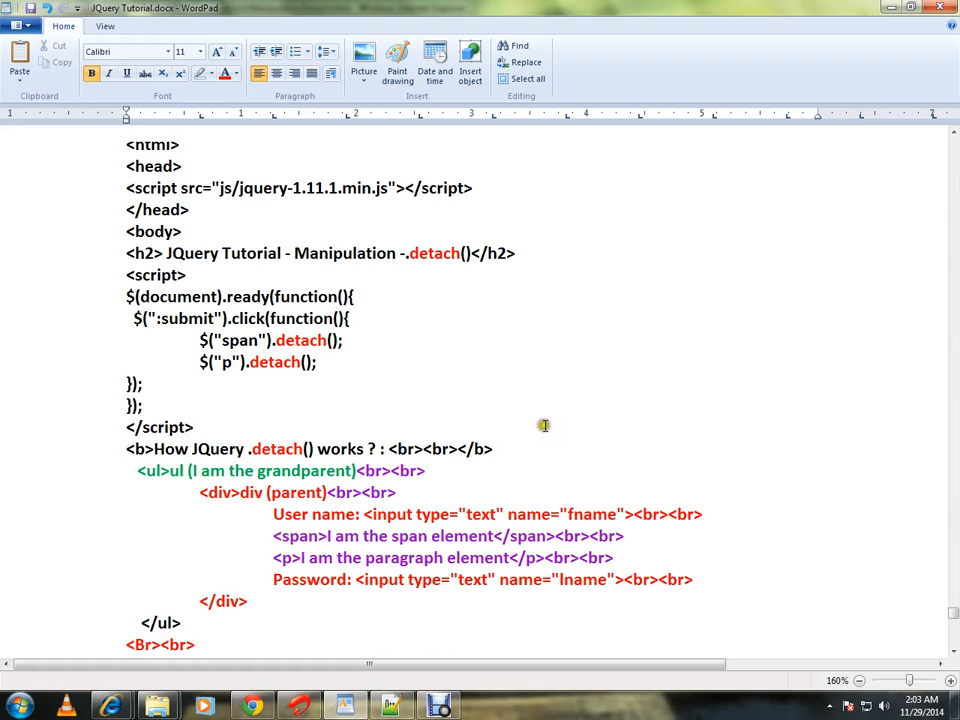
pyautogui.scroll(-3)
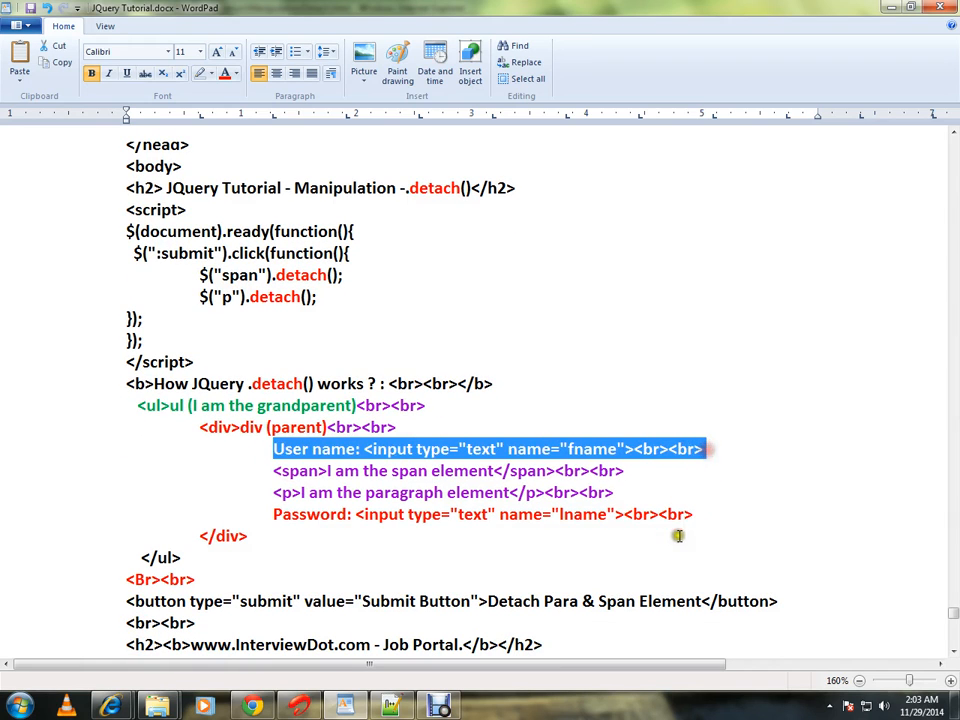
pyautogui.click(348, 472)
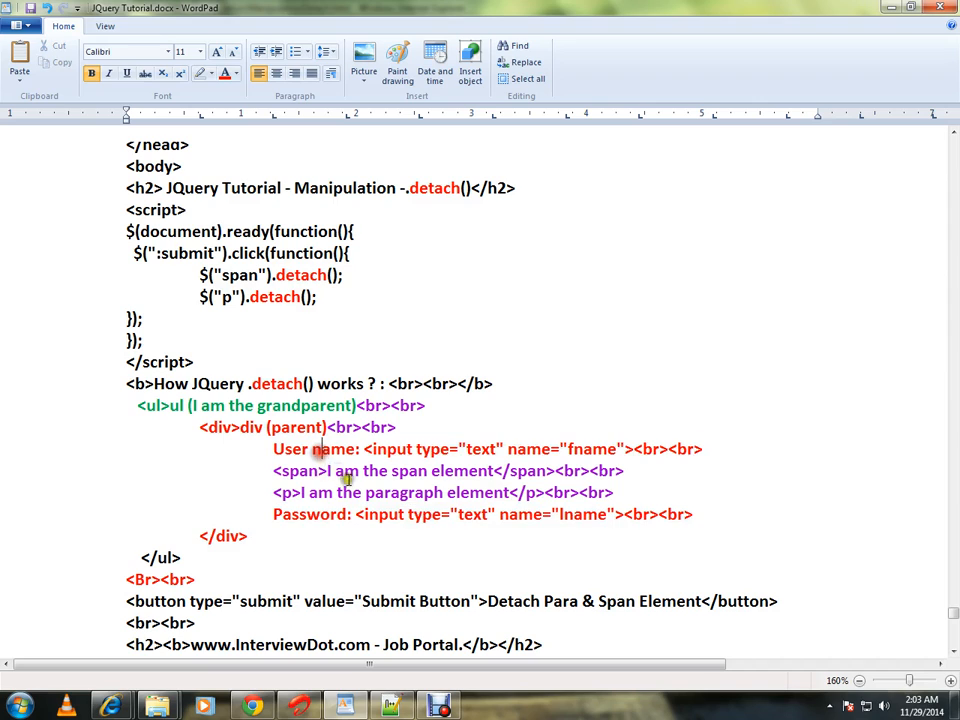
pyautogui.doubleClick(294, 472)
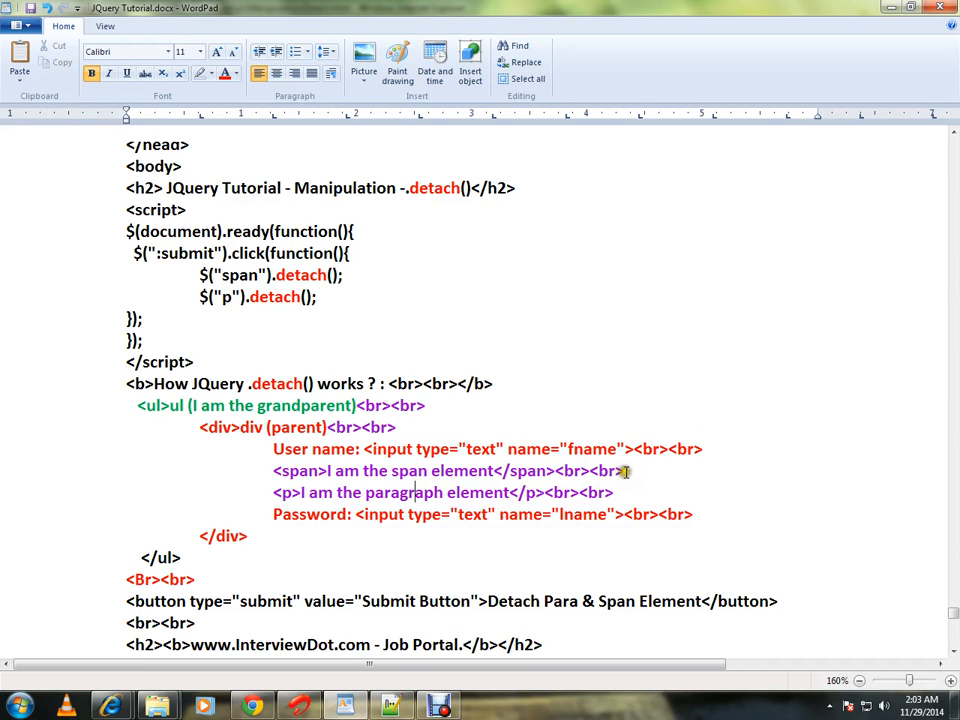
pyautogui.moveTo(650, 490)
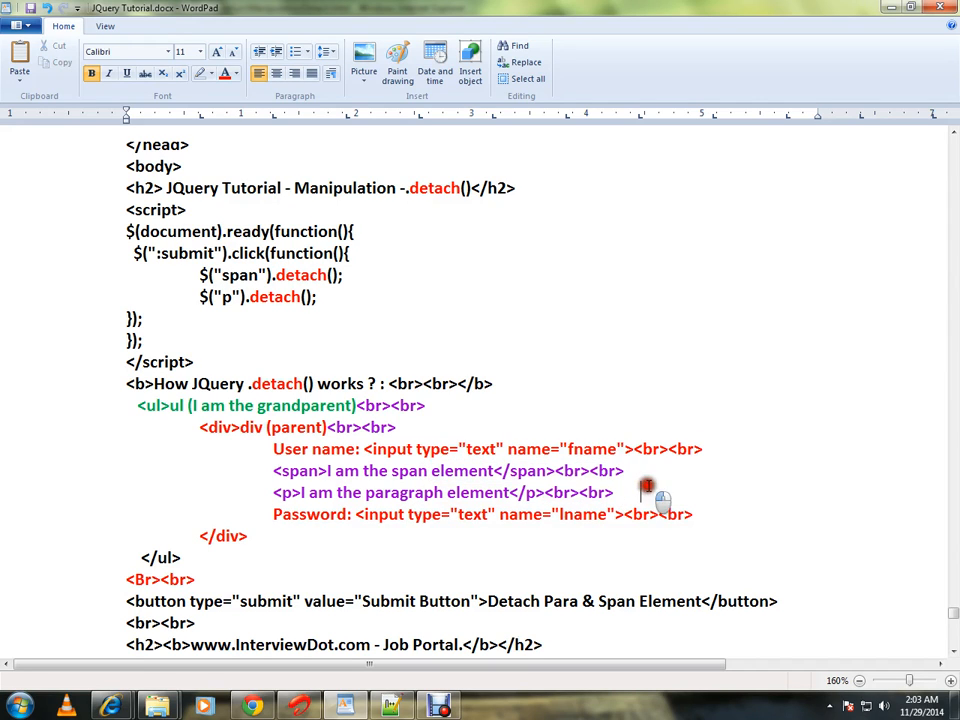
# Highlight the span detach call in the script, then run Detach Para & Span Element
pyautogui.doubleClick(240, 276)
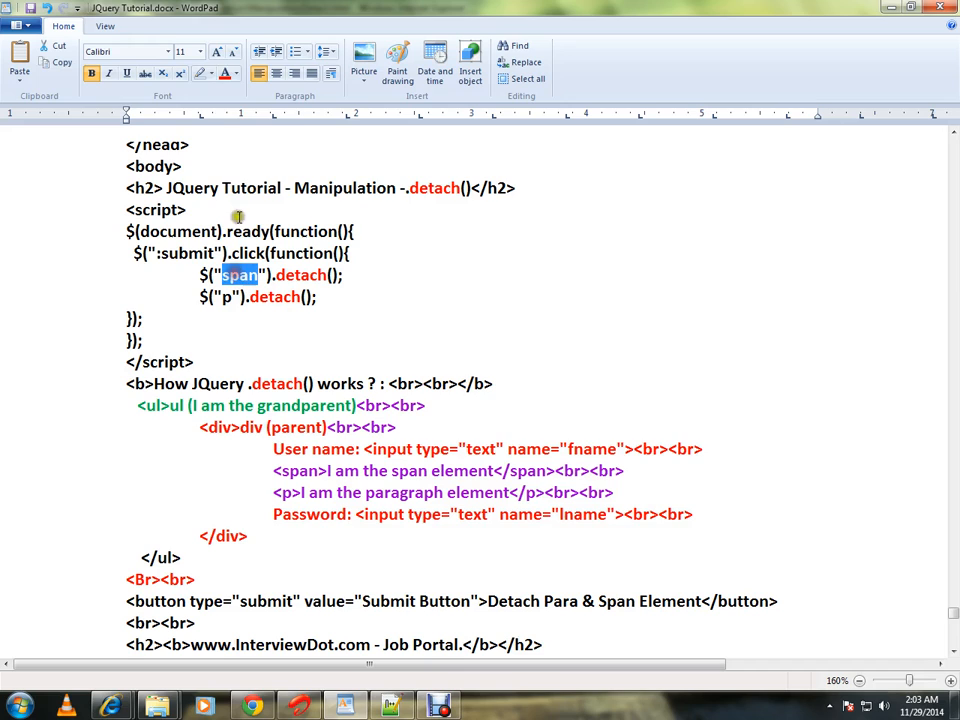
pyautogui.click(236, 72)
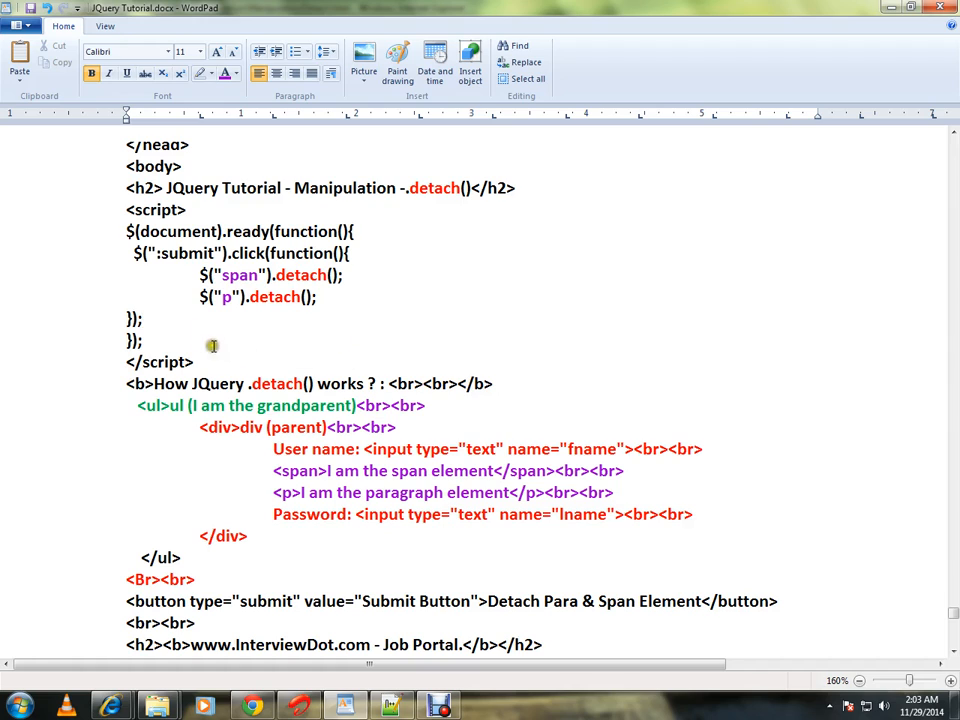
pyautogui.moveTo(304, 340)
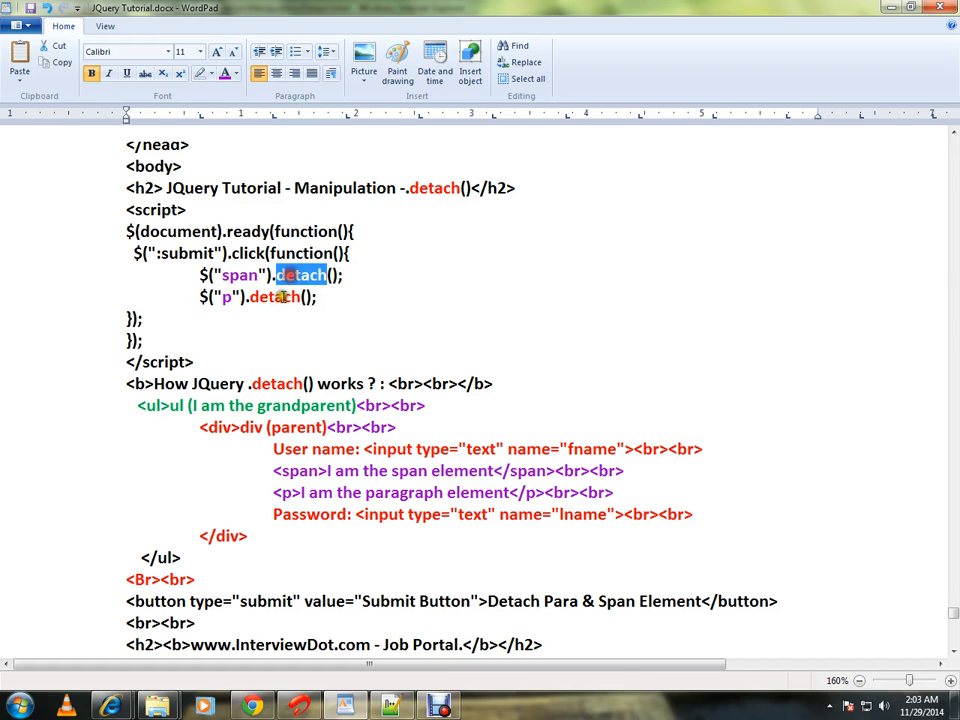
pyautogui.doubleClick(276, 296)
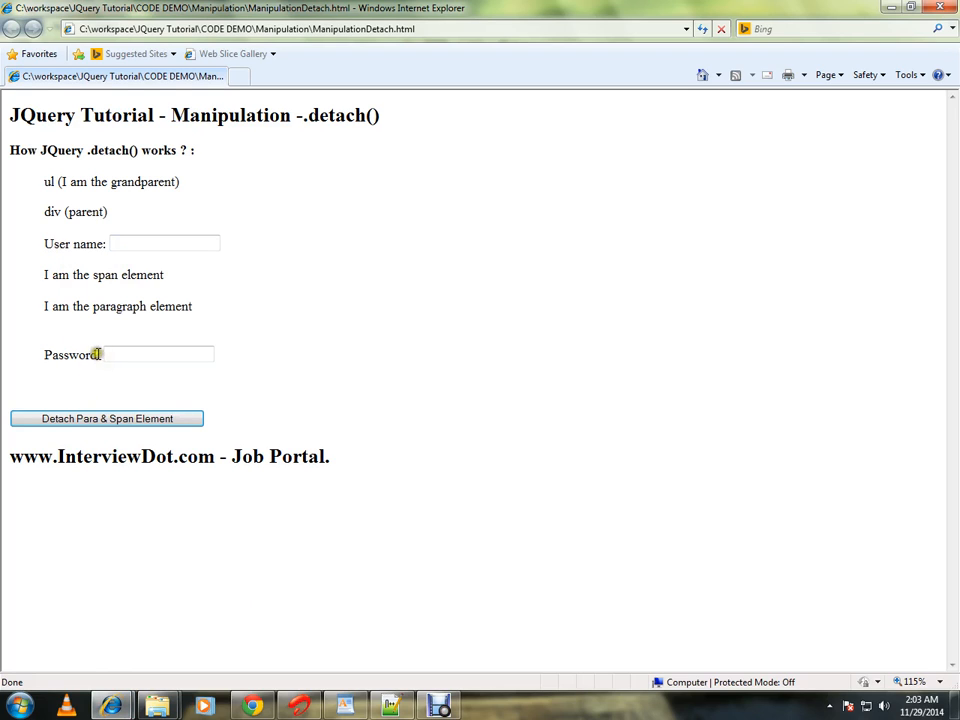
pyautogui.moveTo(92, 344)
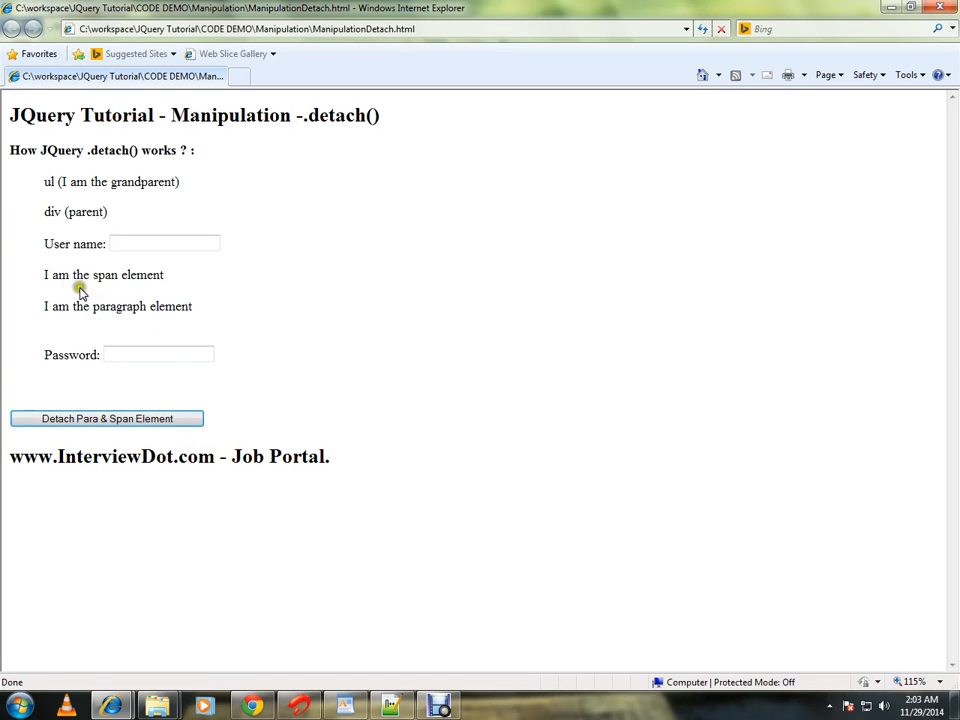
pyautogui.doubleClick(104, 274)
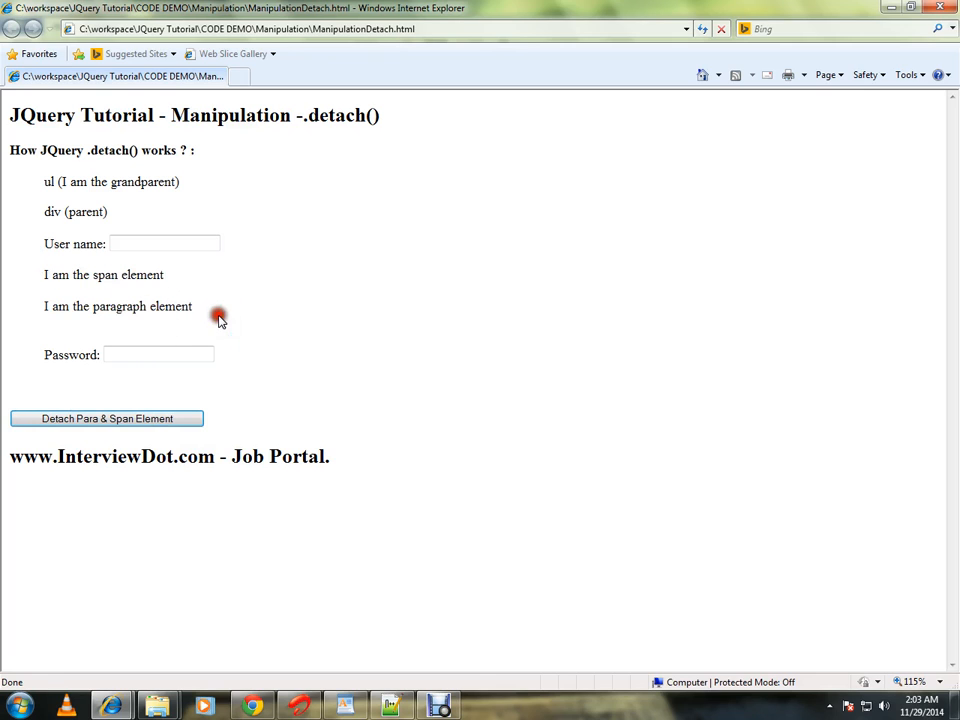
pyautogui.click(106, 418)
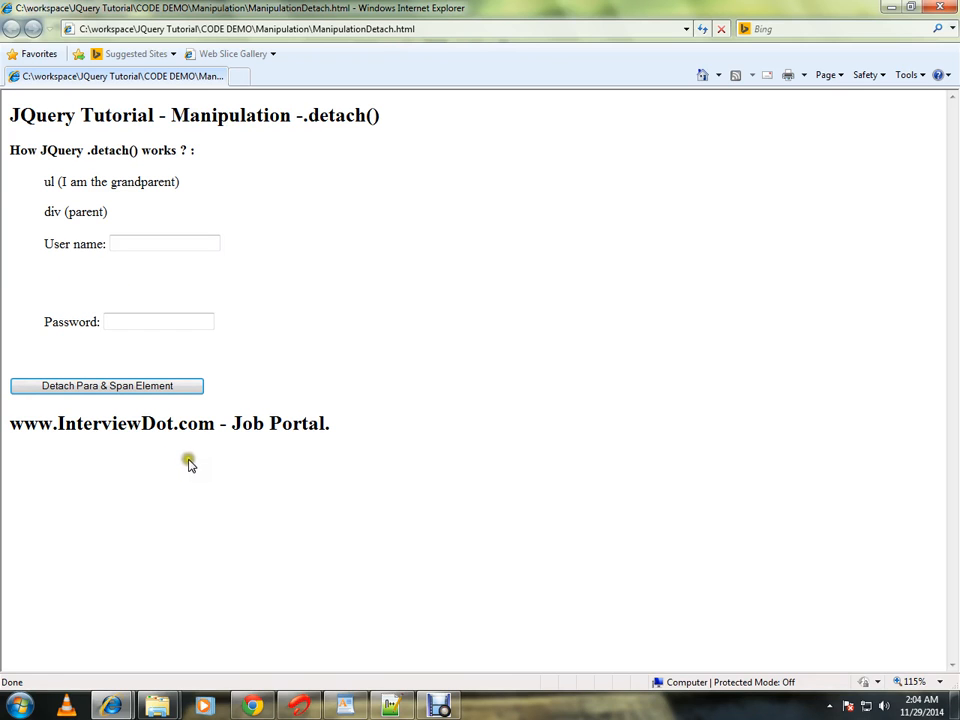
# Show the page source in Developer Tools (F12) and highlight the <p> line
pyautogui.press('F12')
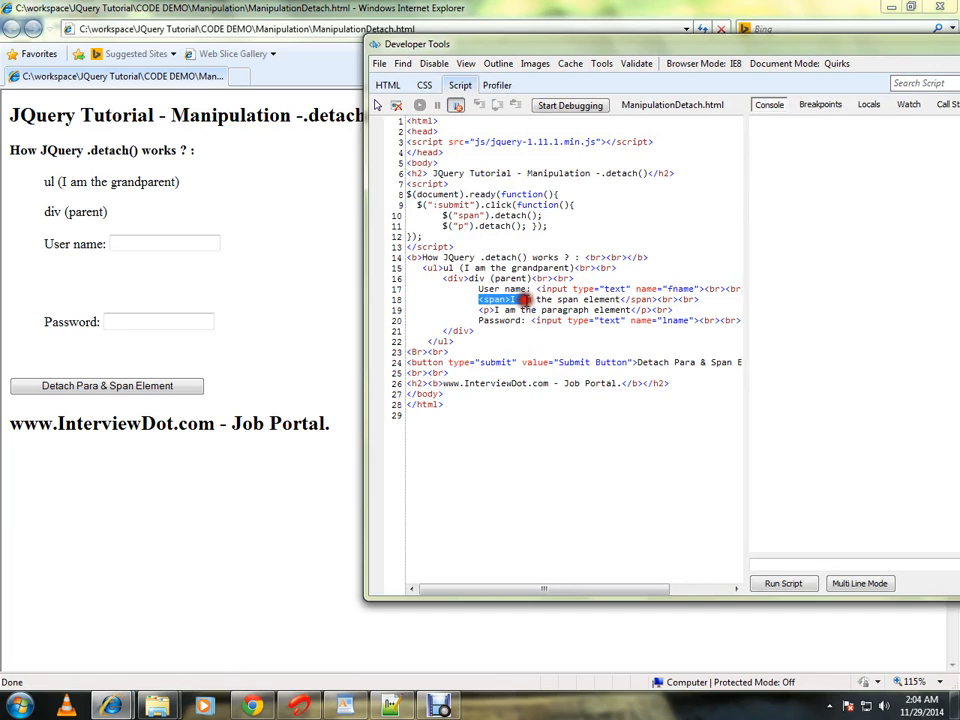
pyautogui.click(510, 310)
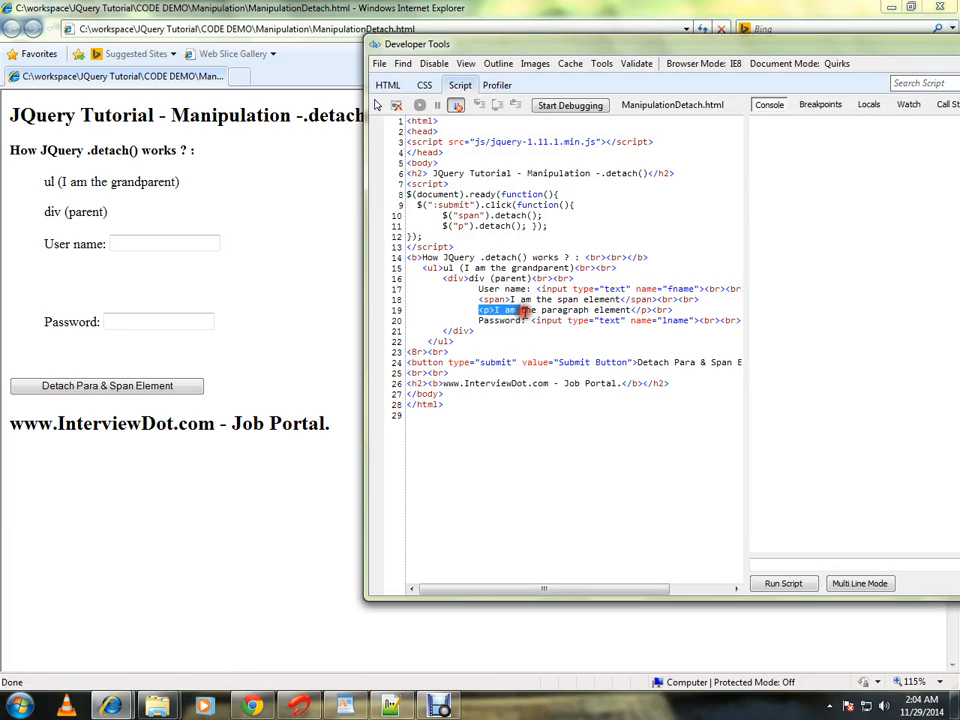